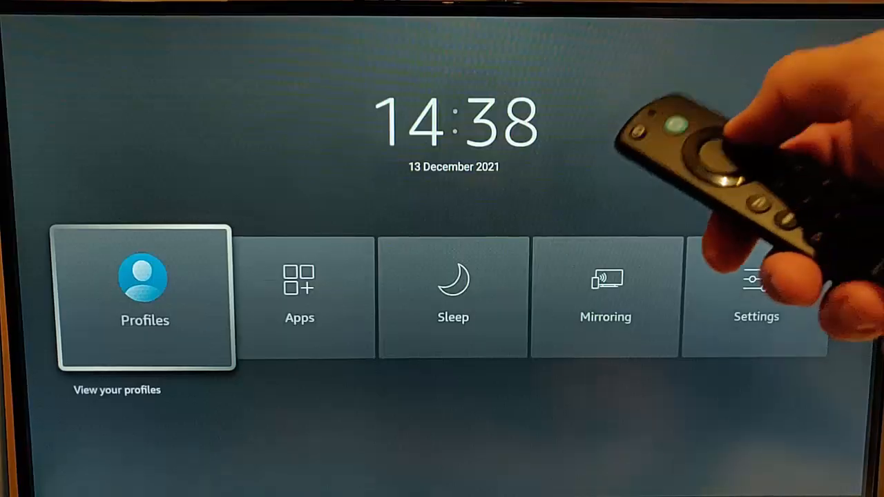
Step: Open Your Apps & Channels from the Home quick menu, highlighting Downloader
key("Right")
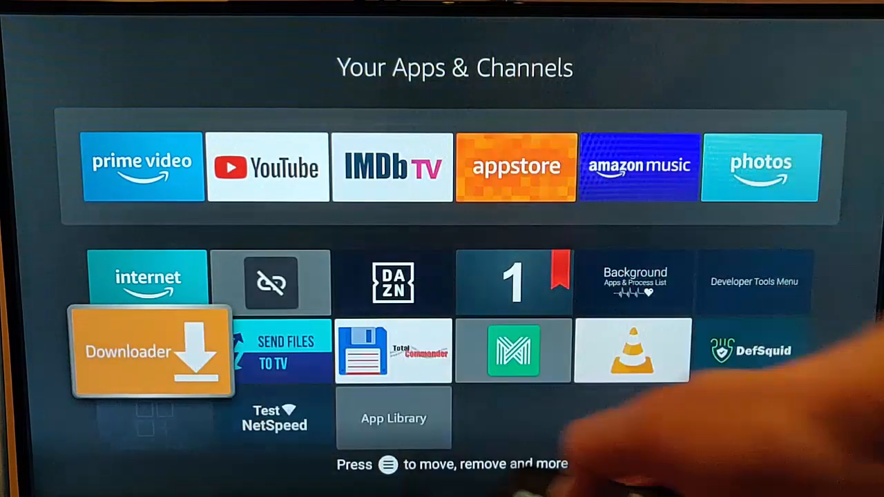
Step: Launch Downloader and submit code 42317 to download the VirusTotal Mobile APK
left_click(150, 351)
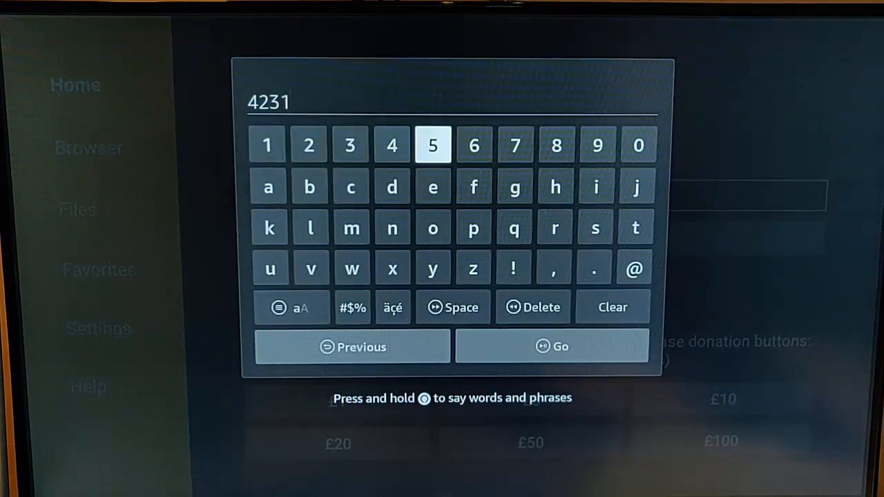
left_click(515, 145)
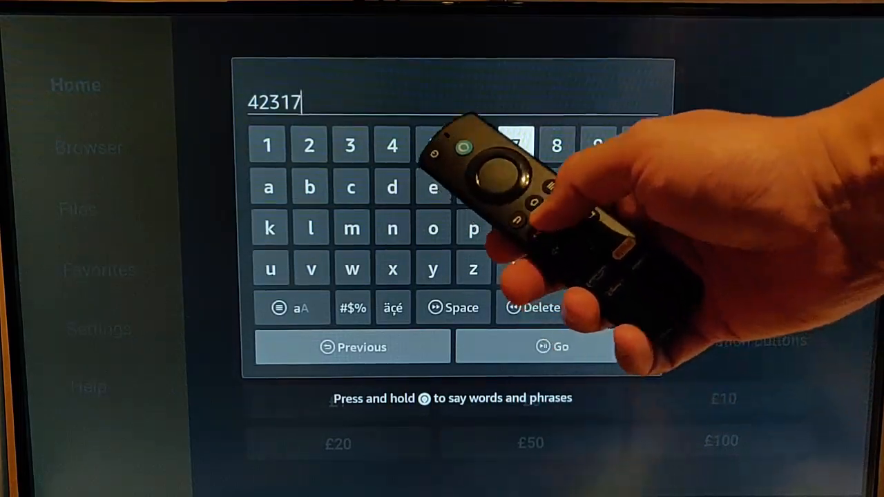
left_click(552, 346)
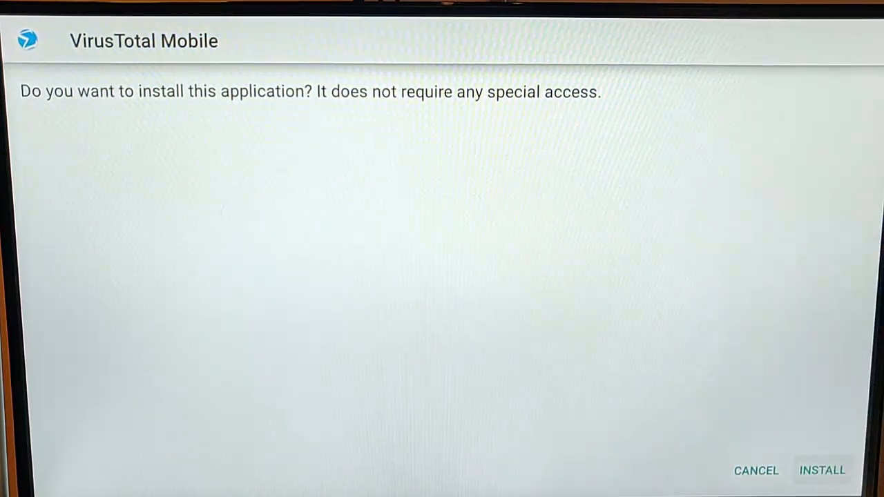
Step: Install VirusTotal Mobile v2.3.9 and return to Downloader's status dialog
left_click(822, 470)
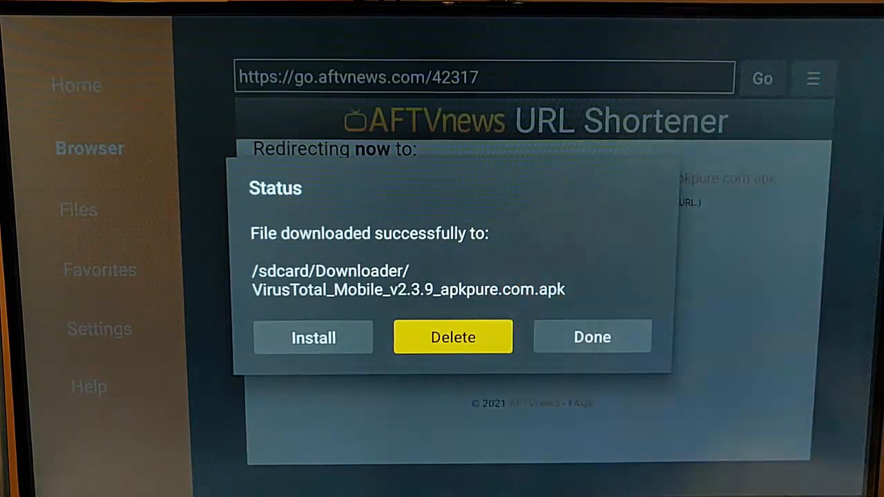
Step: Delete the downloaded VirusTotal Mobile APK from the Downloader folder and confirm
left_click(453, 337)
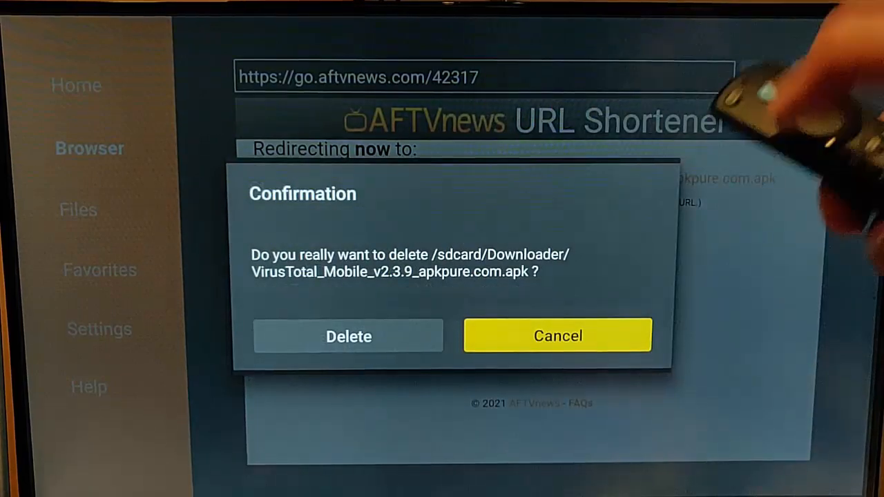
key("Left")
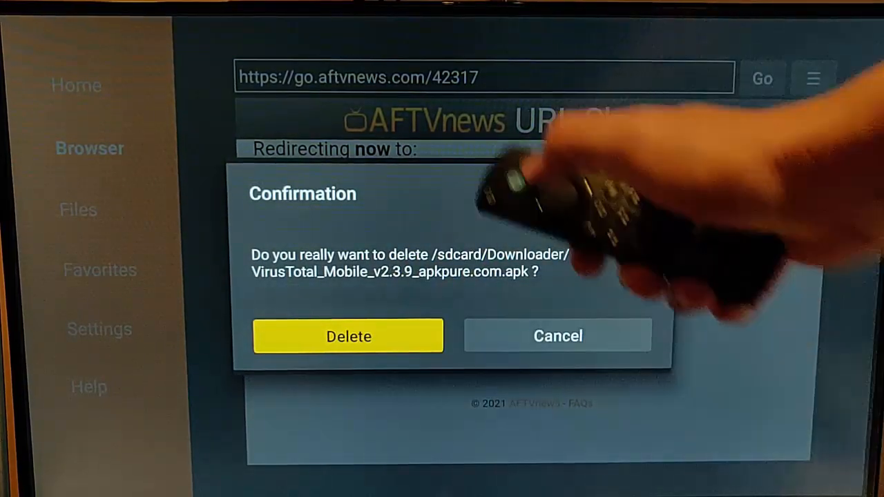
left_click(348, 337)
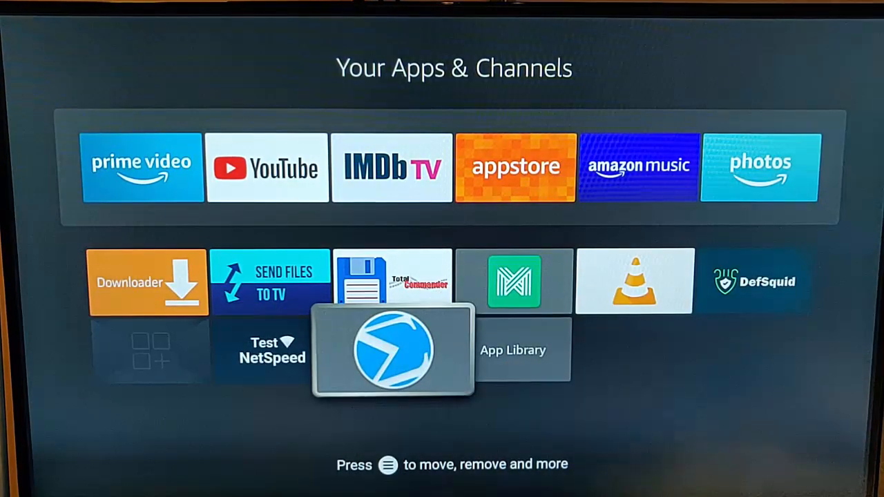
Step: Open the VirusTotal Mobile tile from Your Apps & Channels
left_click(393, 349)
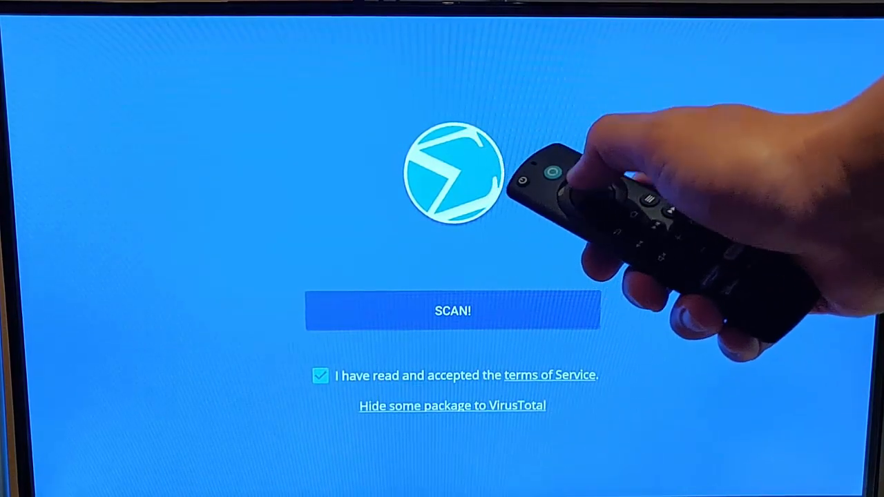
Step: Run SCAN! in VirusTotal Mobile and scroll through the User Apps results
left_click(452, 310)
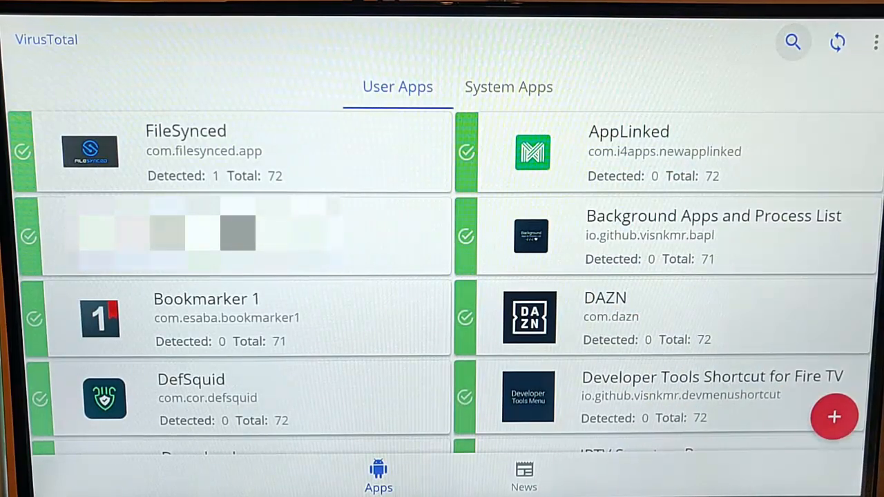
scroll("down", 3)
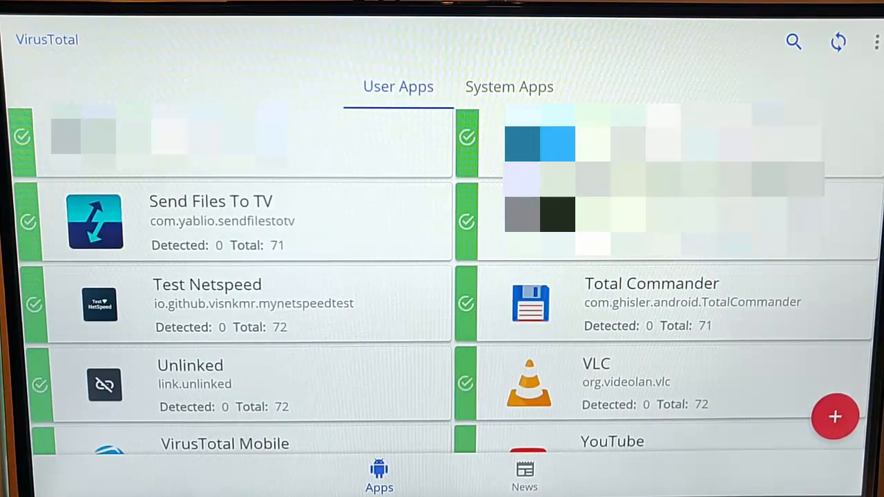